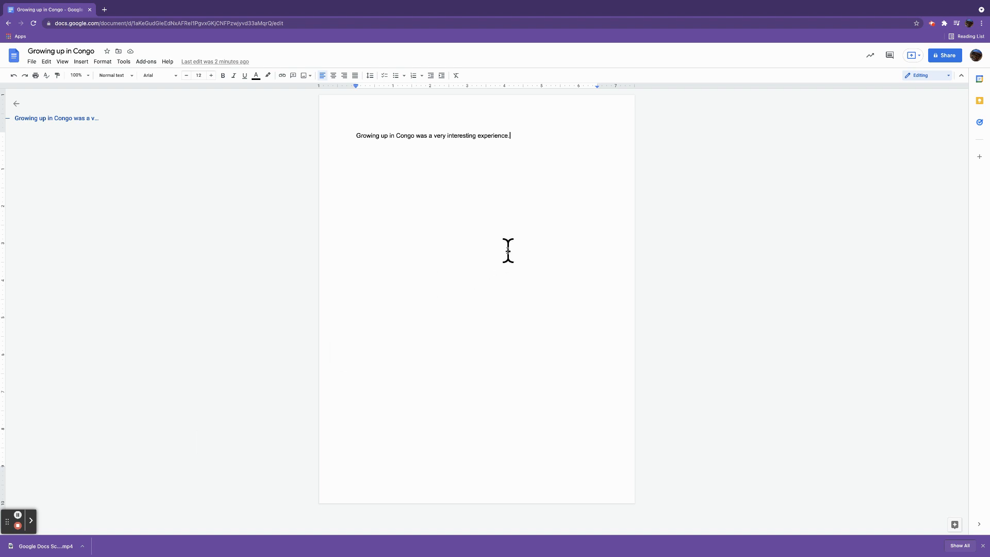
{"action": "mouse_move", "coordinate": [421, 139]}
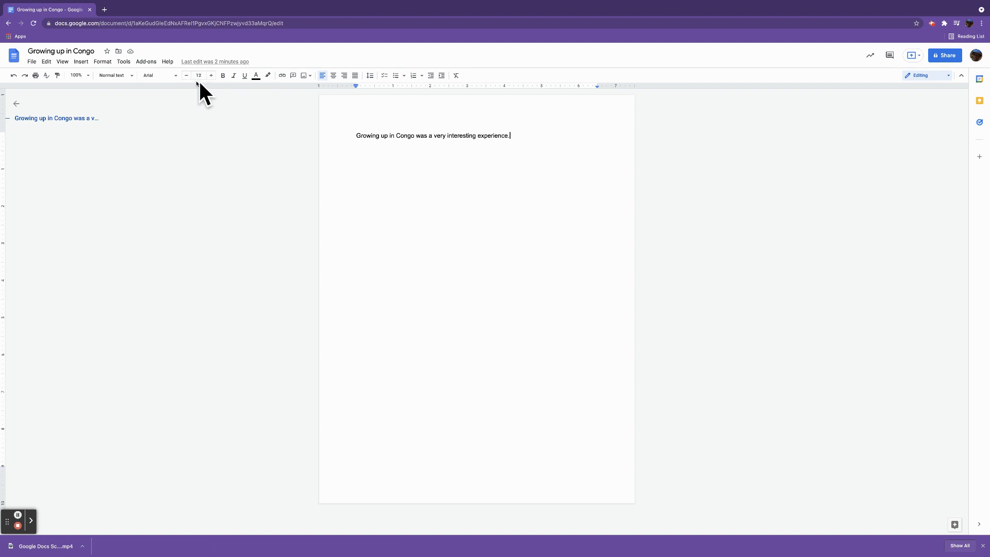
{"action": "mouse_move", "coordinate": [175, 89]}
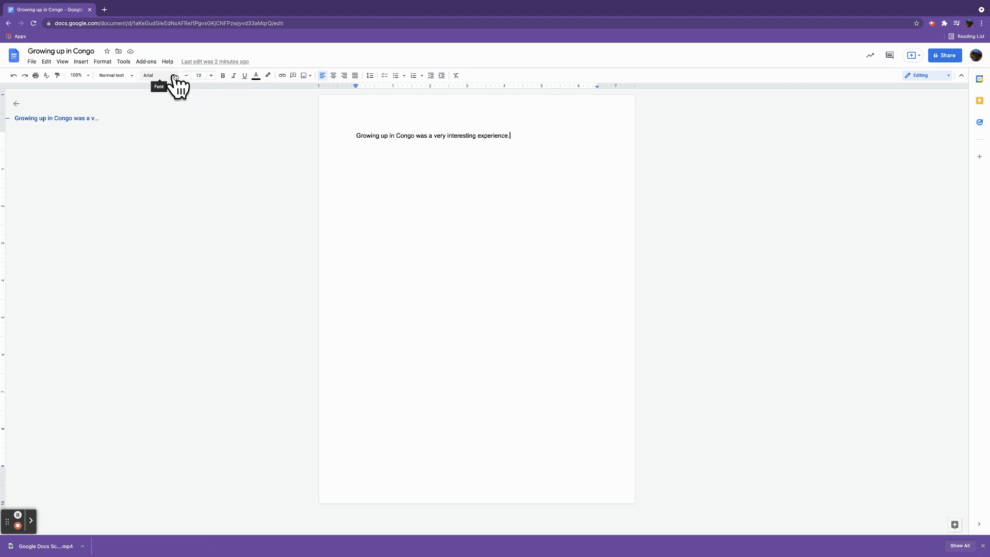
Step: Browse the font list and the More fonts catalogue, then close it without choosing
{"action": "left_click", "coordinate": [158, 75]}
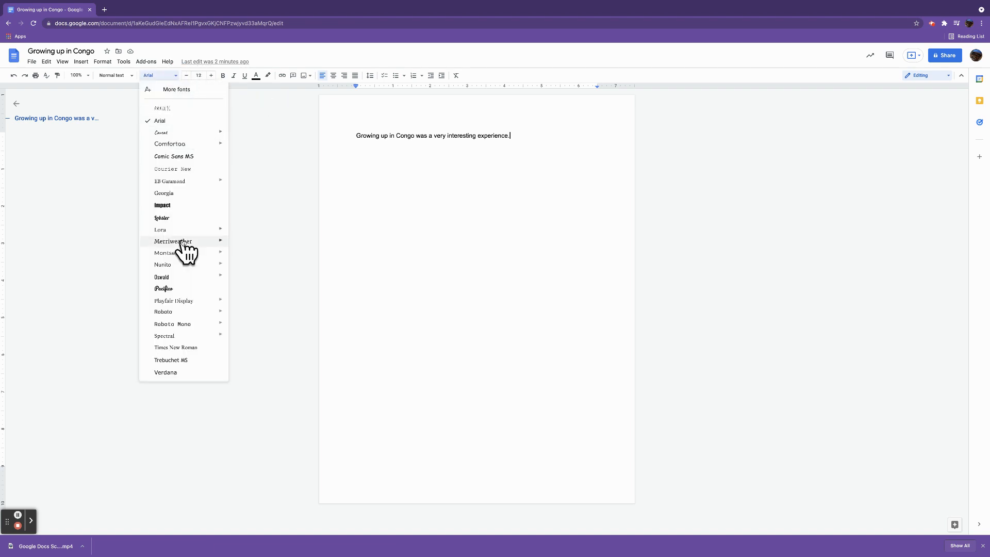
{"action": "mouse_move", "coordinate": [180, 351]}
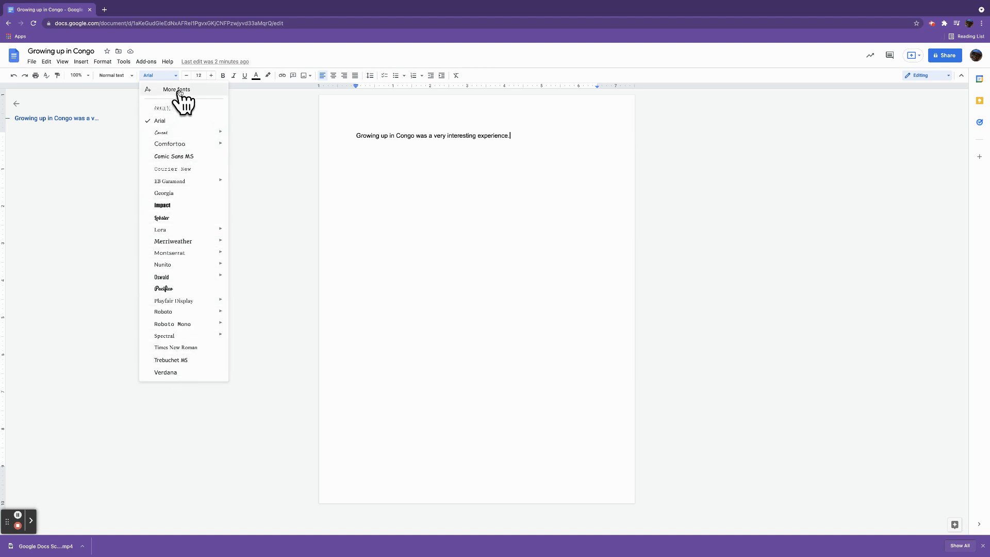
{"action": "left_click", "coordinate": [176, 89]}
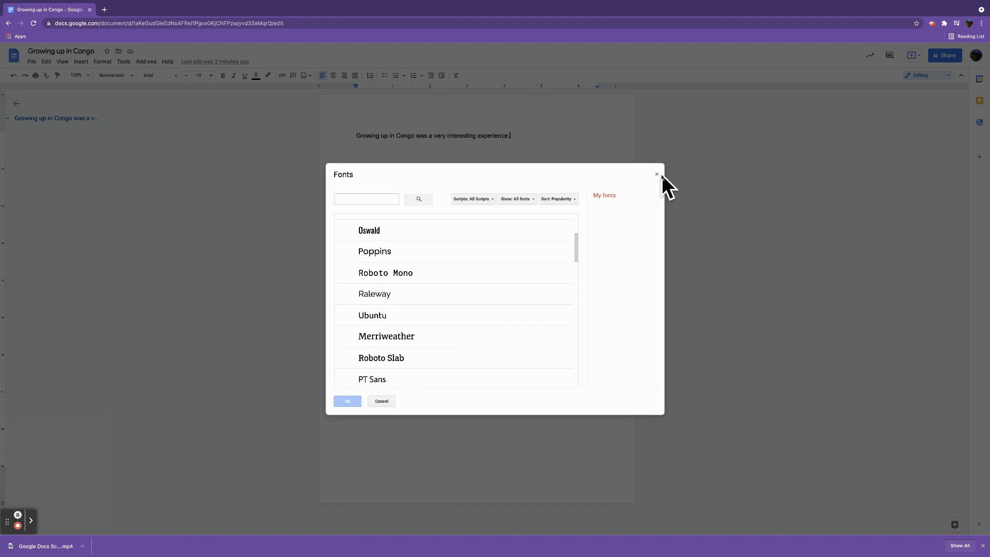
{"action": "left_click", "coordinate": [655, 175]}
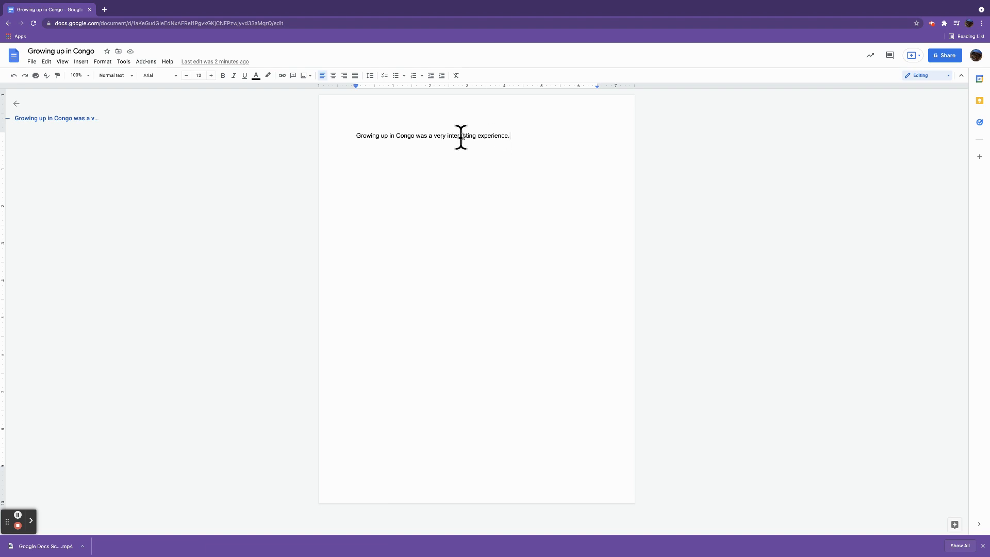
Step: Select the whole Congo sentence and bring up the font list for it
{"action": "double_click", "coordinate": [498, 135]}
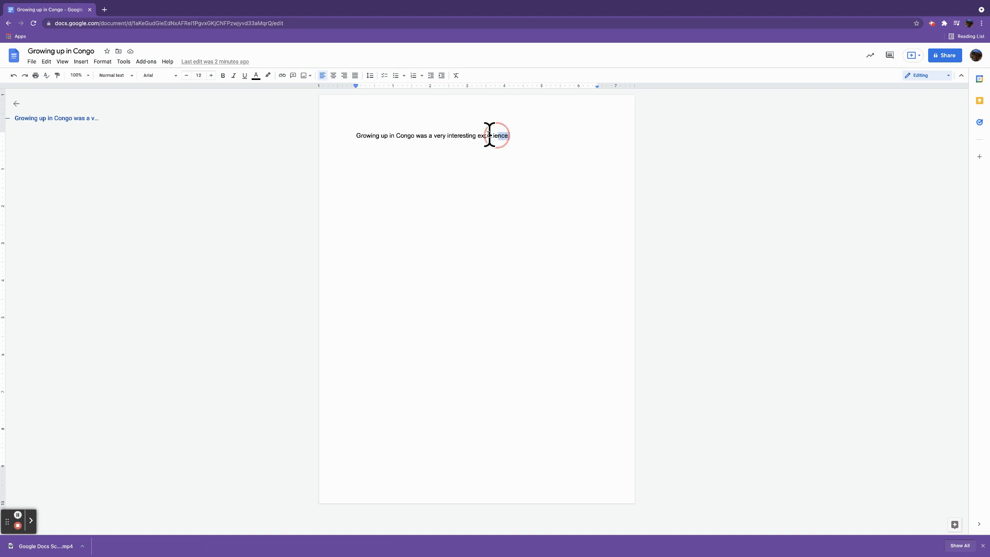
{"action": "triple_click", "coordinate": [432, 135]}
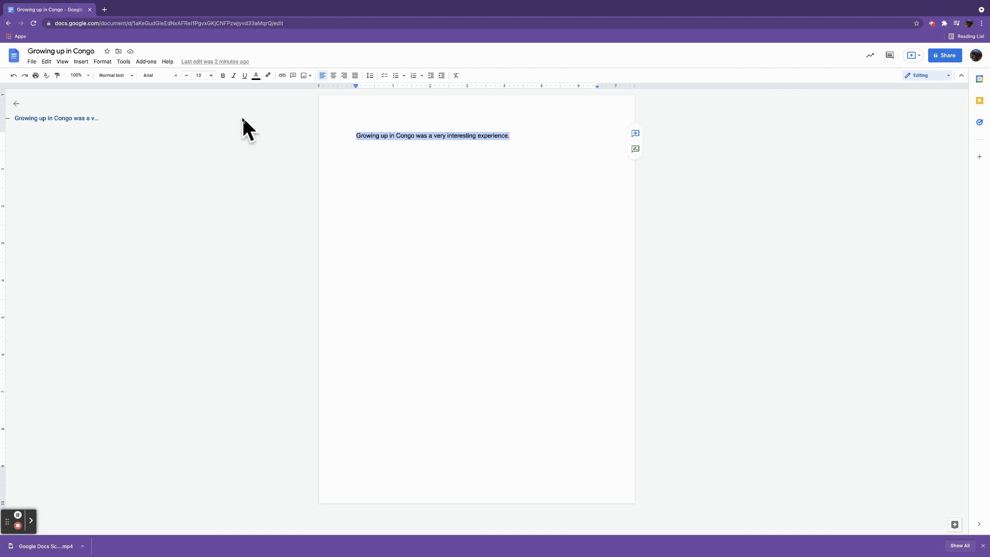
{"action": "left_click", "coordinate": [158, 76]}
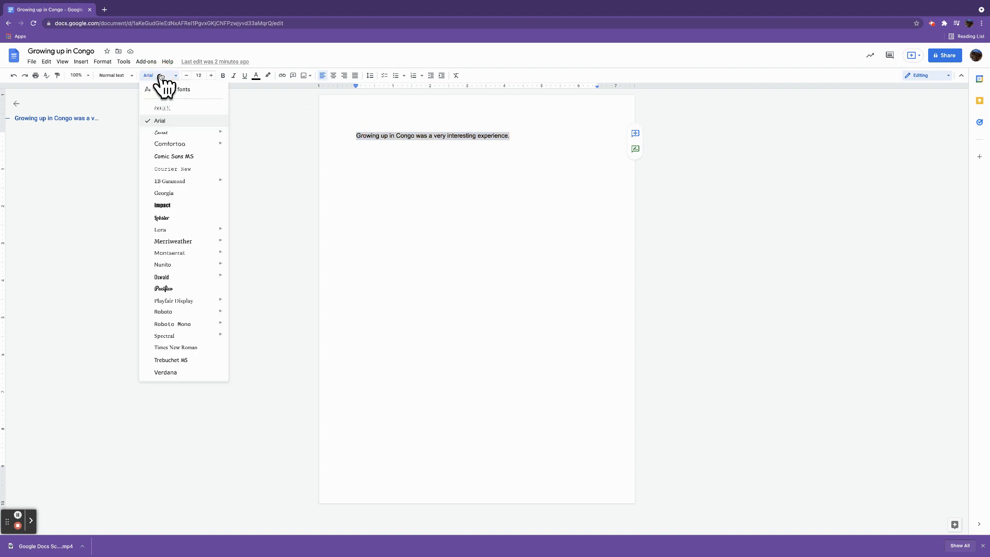
{"action": "mouse_move", "coordinate": [161, 132]}
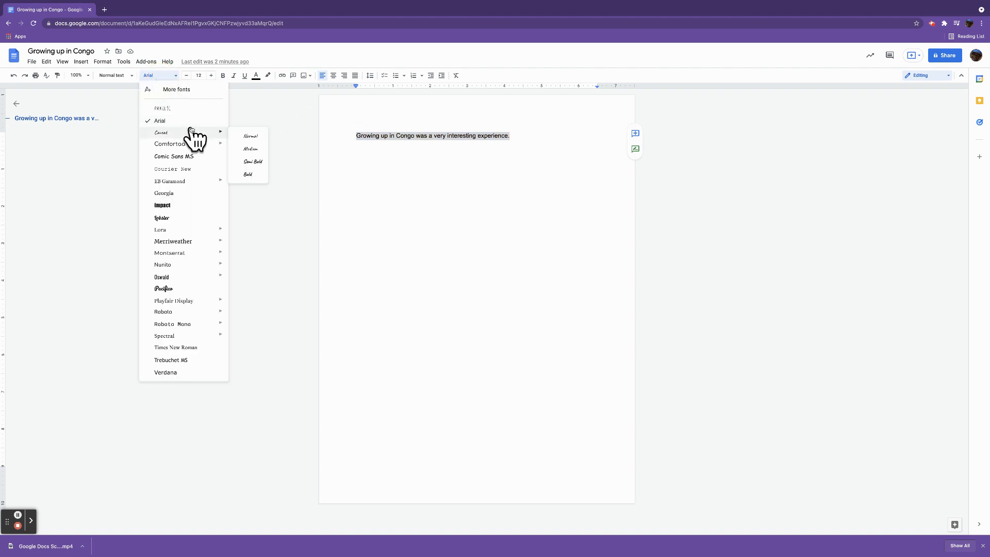
Step: Search 'calibri' in More fonts and apply Calibri to the selected sentence
{"action": "left_click", "coordinate": [176, 89]}
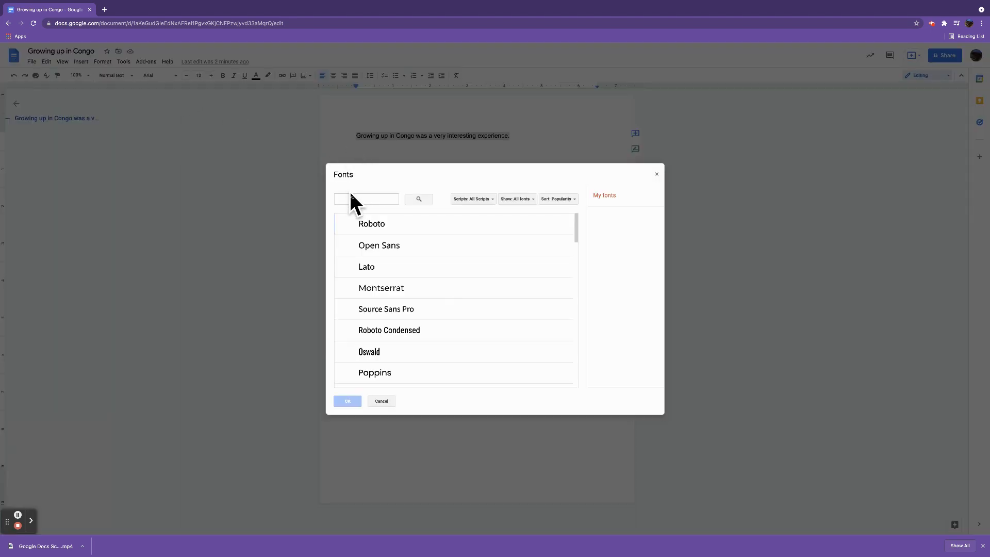
{"action": "type", "text": "ca"}
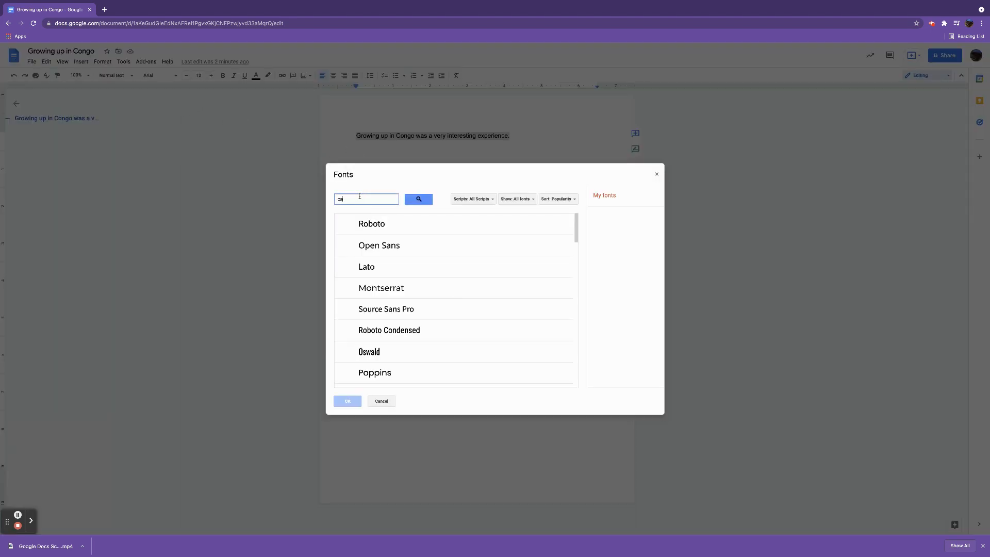
{"action": "type", "text": "calibri"}
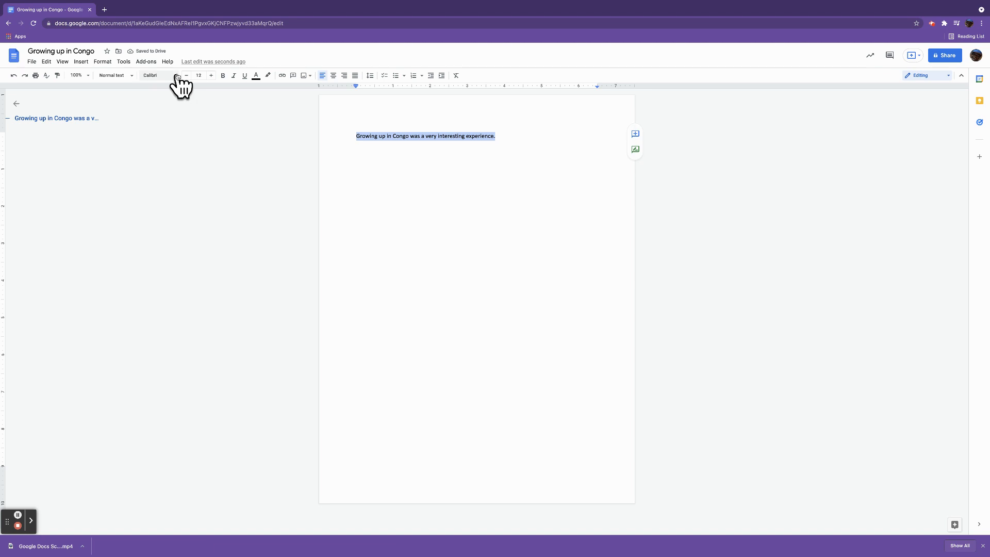
{"action": "left_click", "coordinate": [157, 75]}
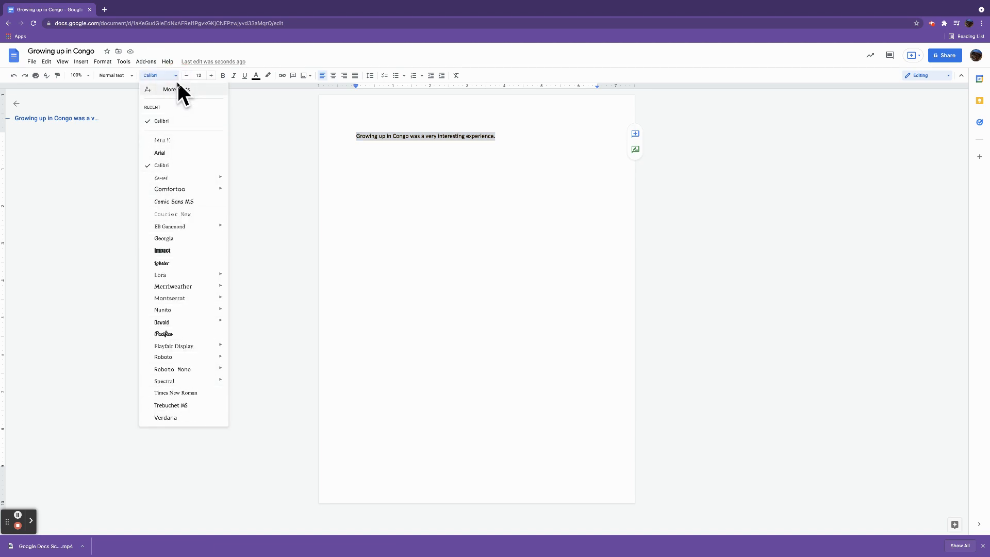
{"action": "mouse_move", "coordinate": [272, 237]}
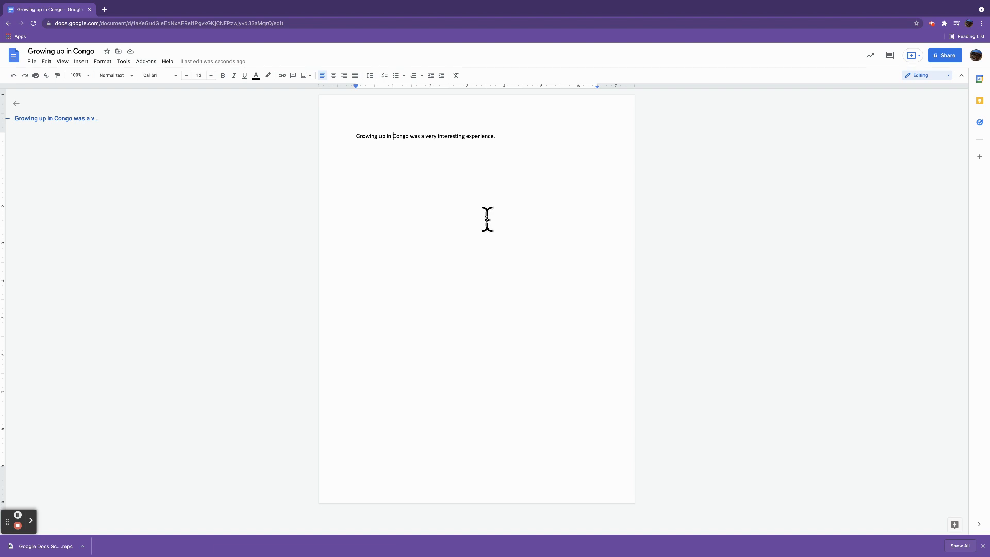
{"action": "mouse_move", "coordinate": [111, 450]}
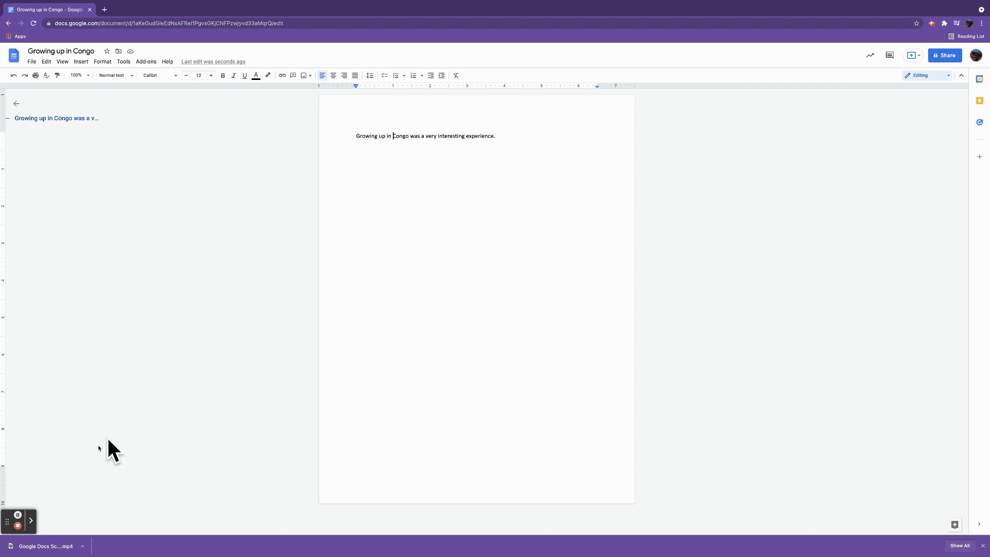